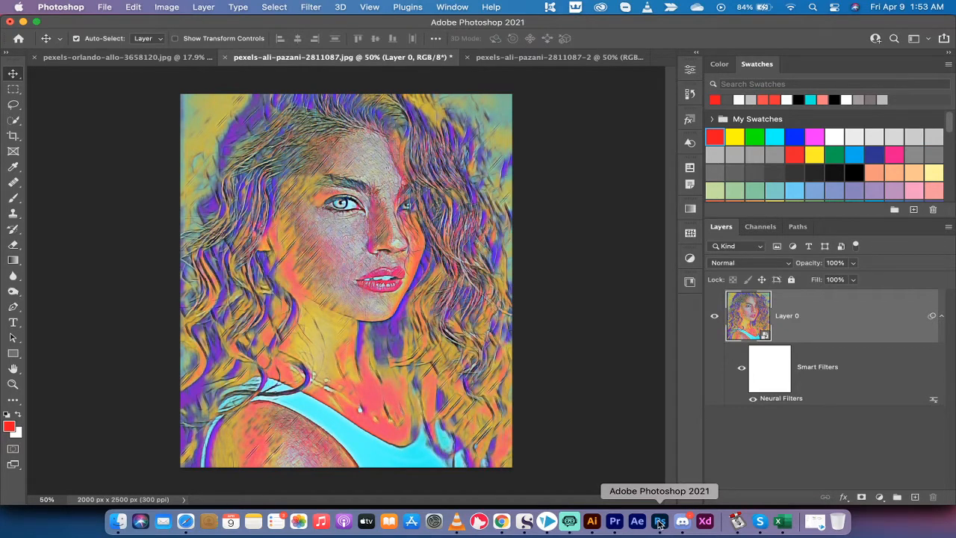
mouse_move(456, 299)
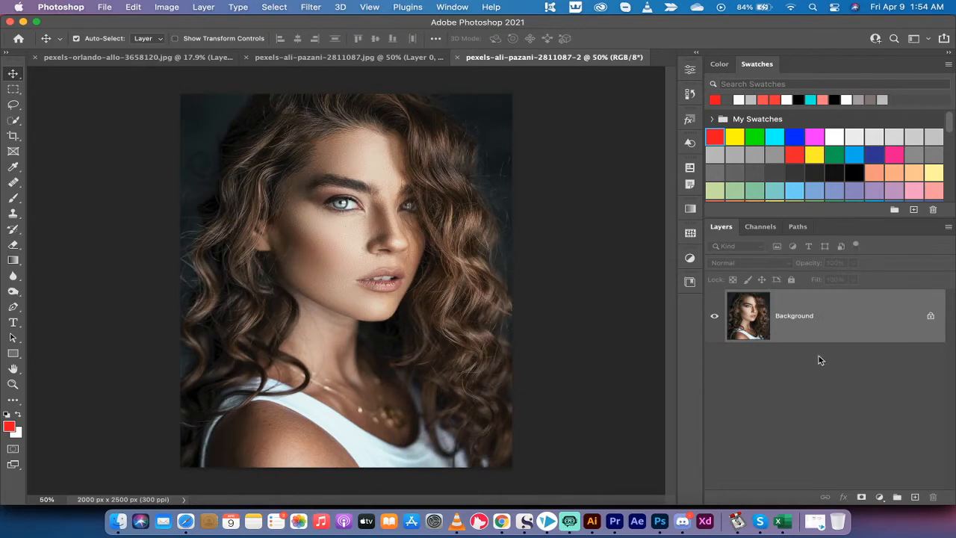
mouse_move(920, 341)
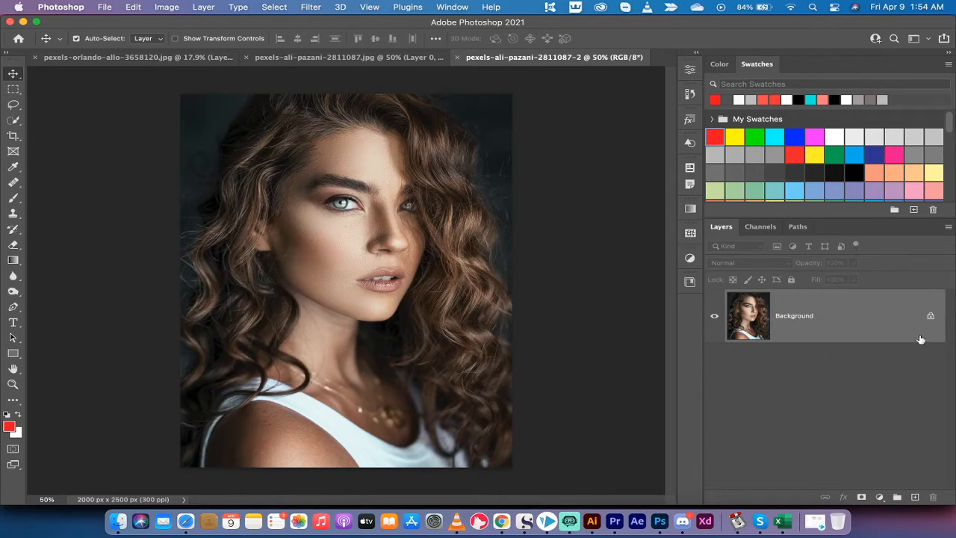
mouse_move(879, 334)
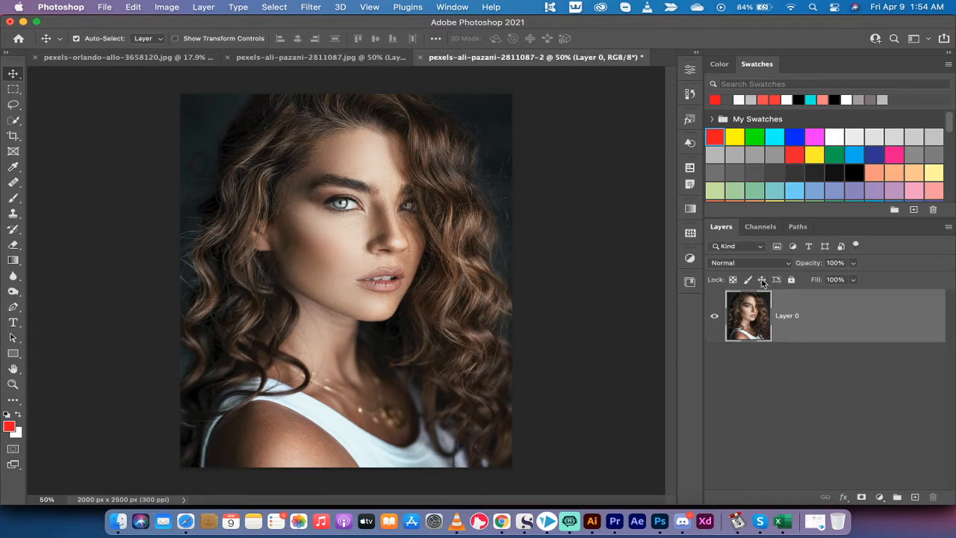
mouse_move(648, 294)
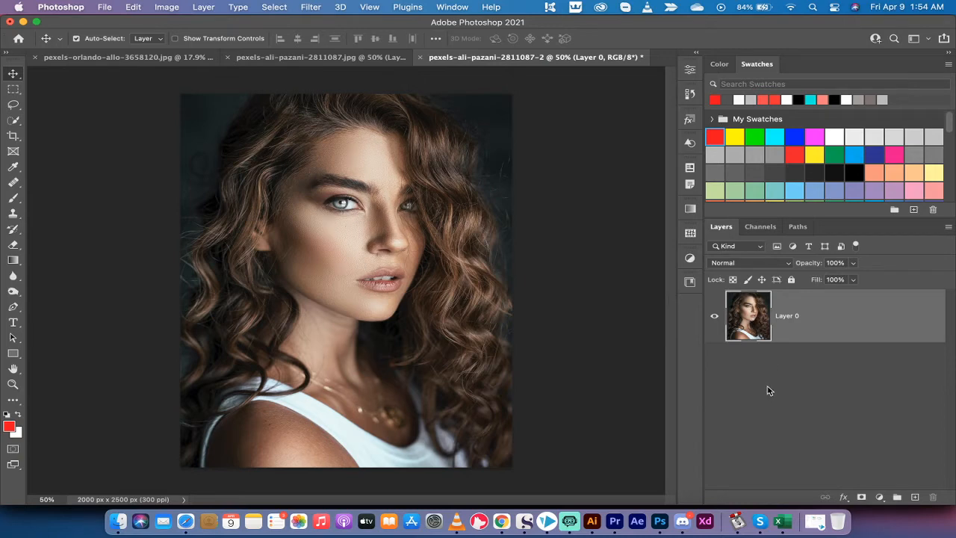
mouse_move(651, 92)
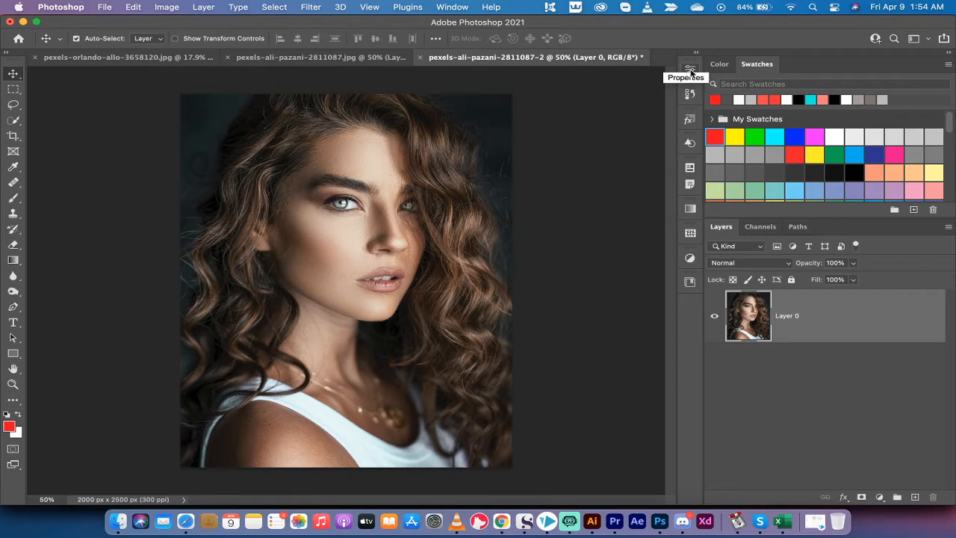
Show Layer 0's Properties panel with its dimensions and quick actions
click(690, 71)
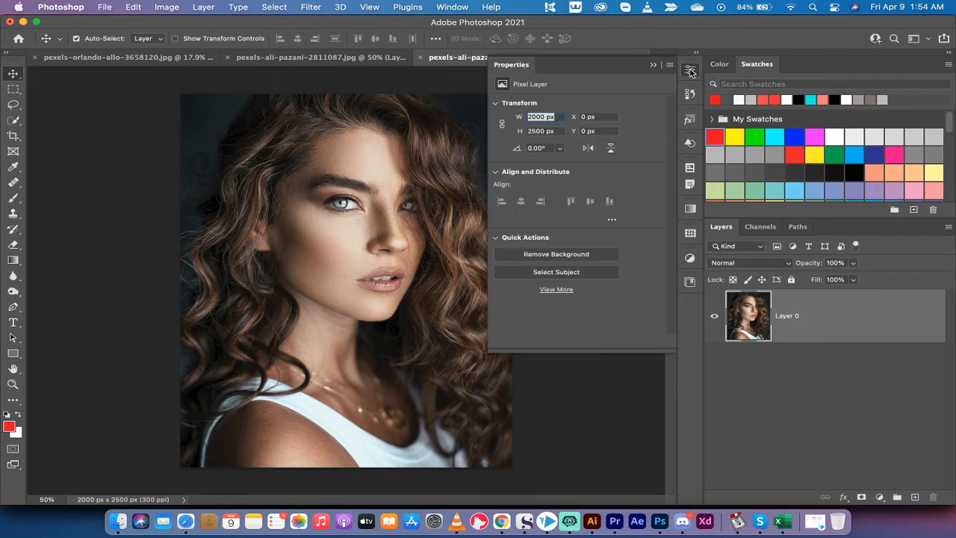
click(453, 7)
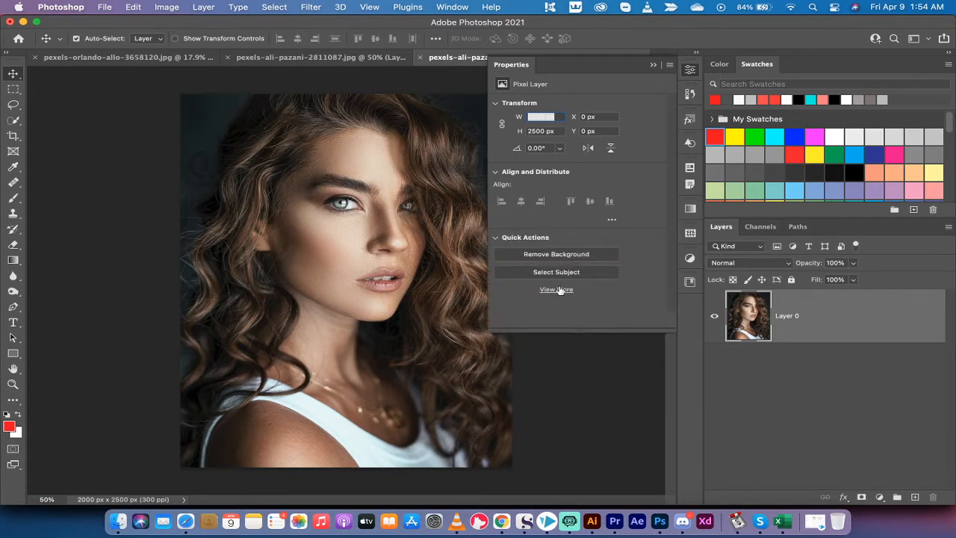
Expand the quick actions list and pick the Expressive self-portrait filter
click(556, 290)
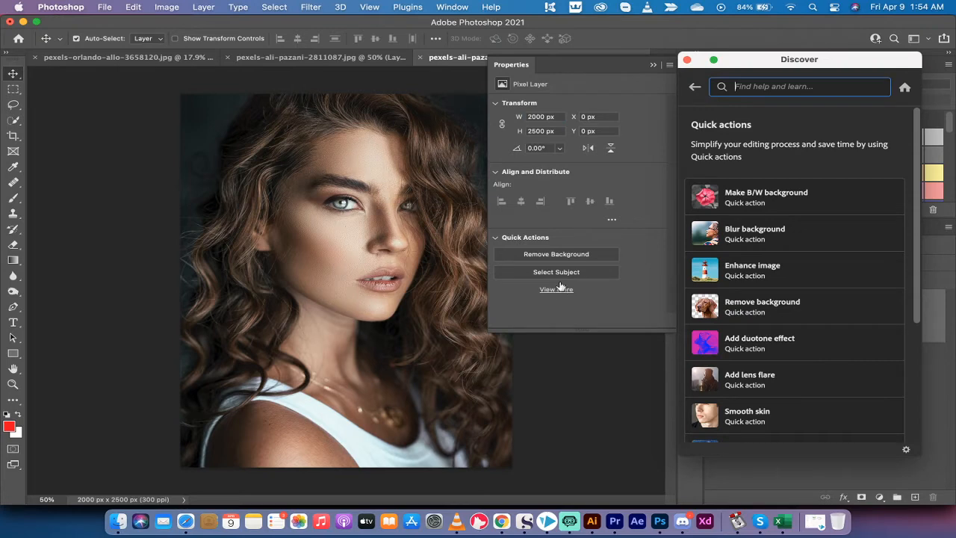
scroll(down, 3)
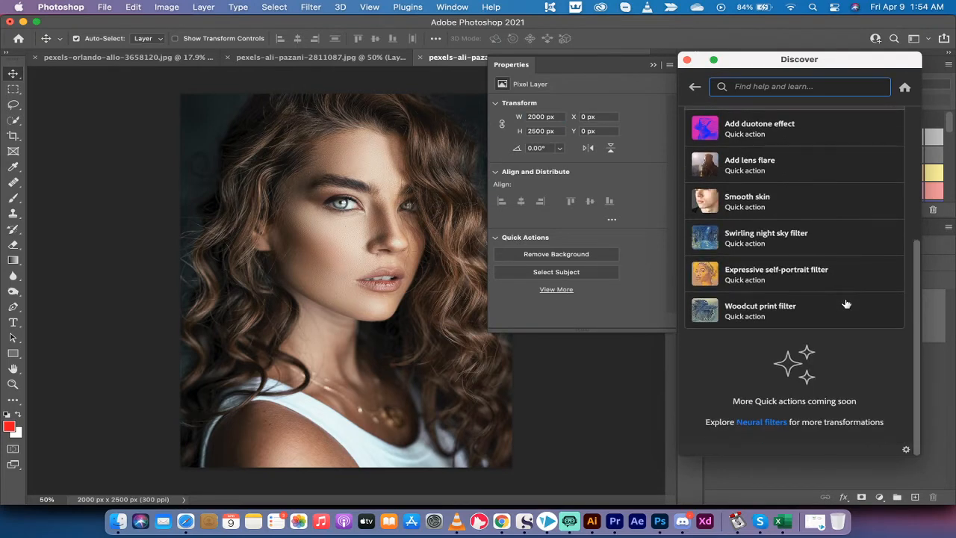
mouse_move(810, 297)
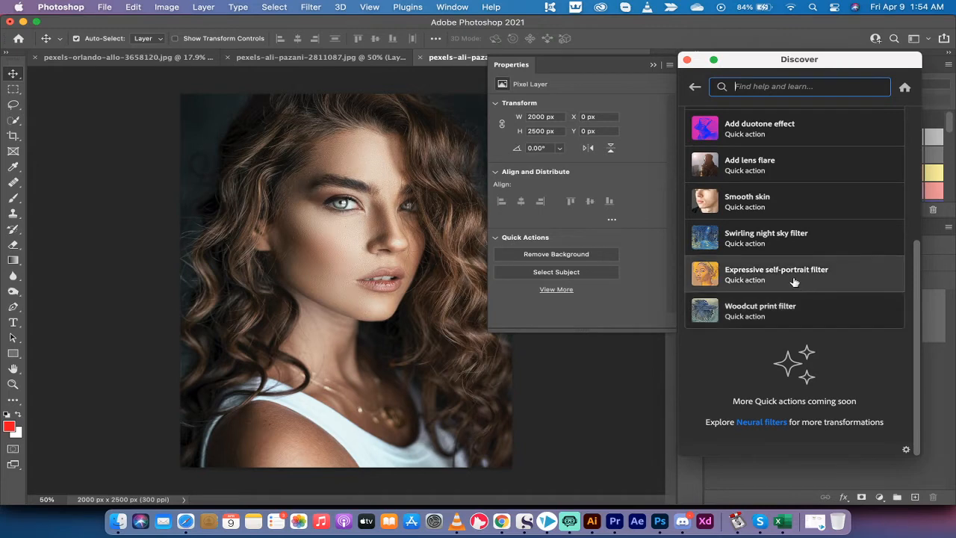
mouse_move(784, 278)
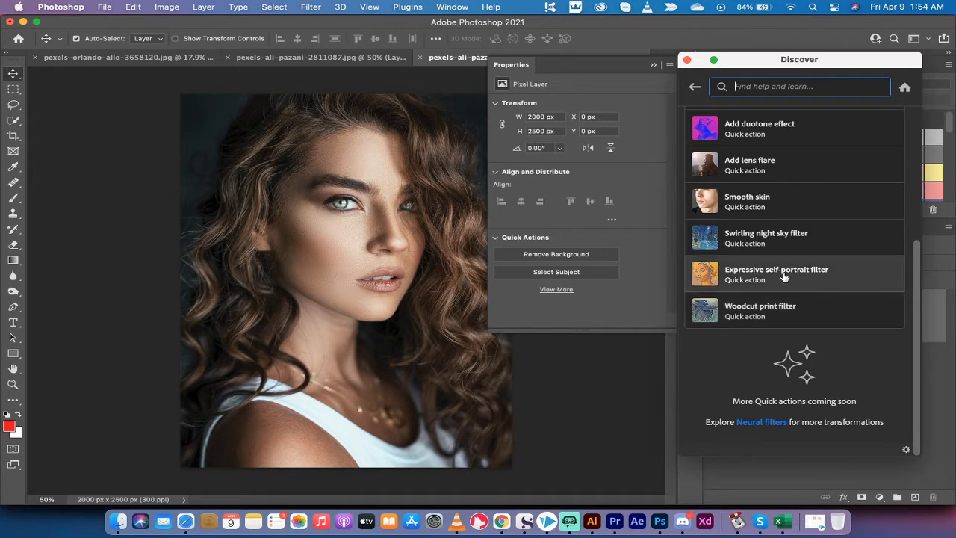
click(776, 274)
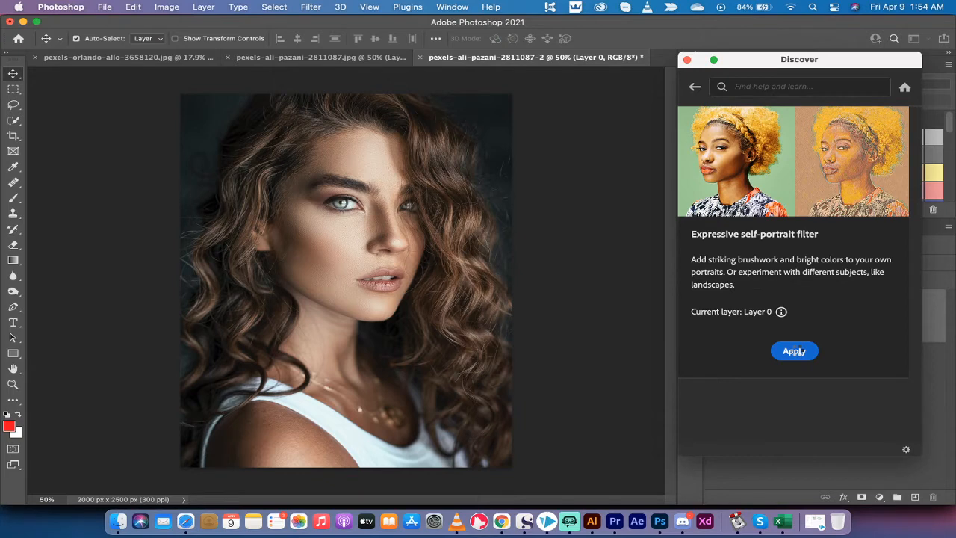
Apply the Expressive self-portrait filter to Layer 0, resume it, and close Discover
click(794, 351)
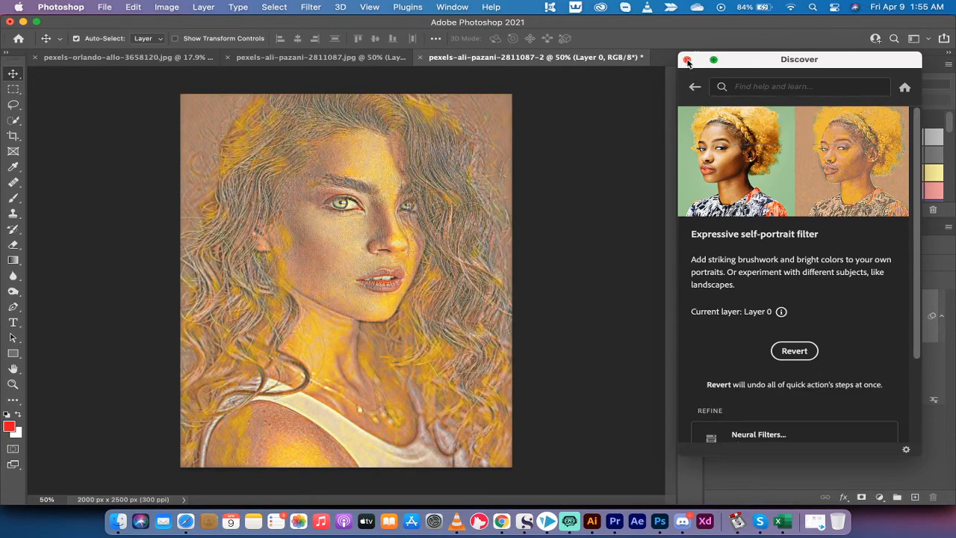
click(687, 60)
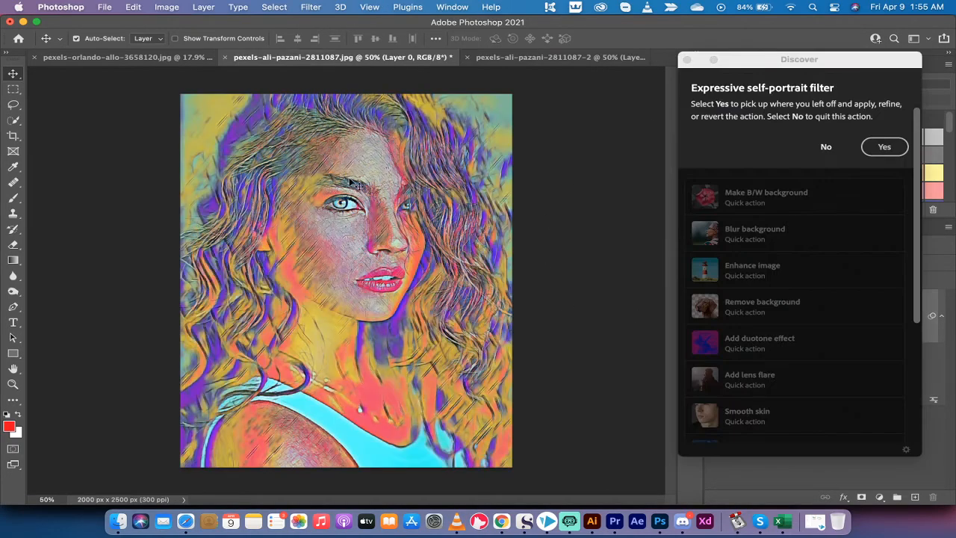
click(534, 57)
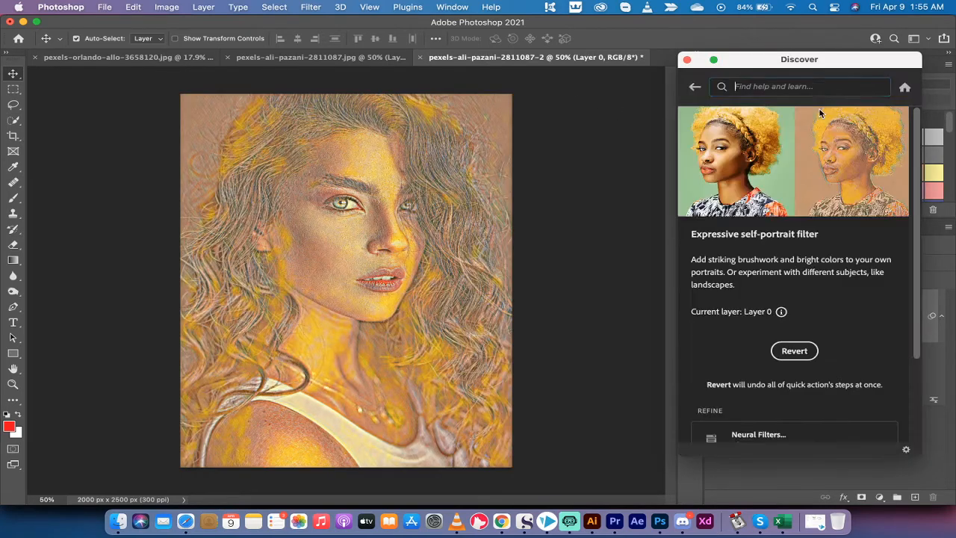
click(687, 59)
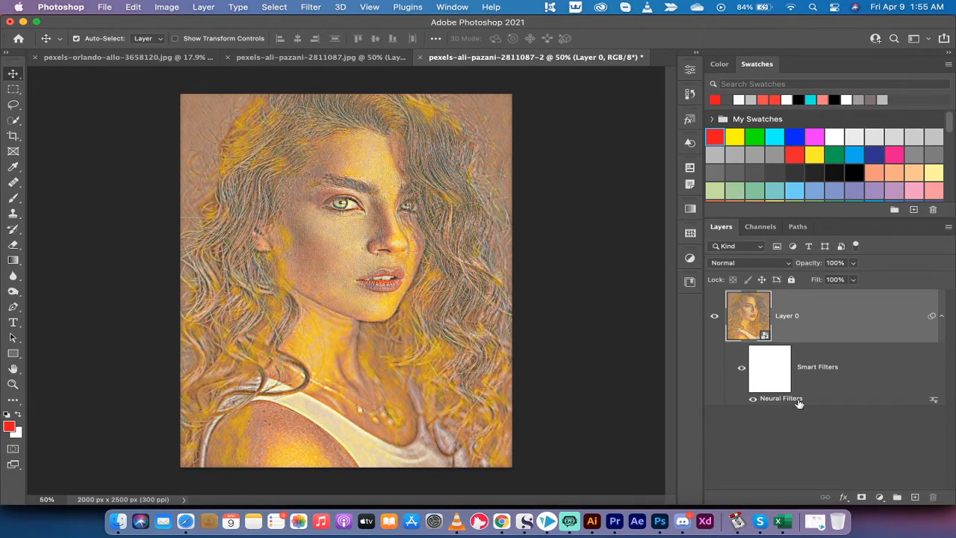
mouse_move(792, 400)
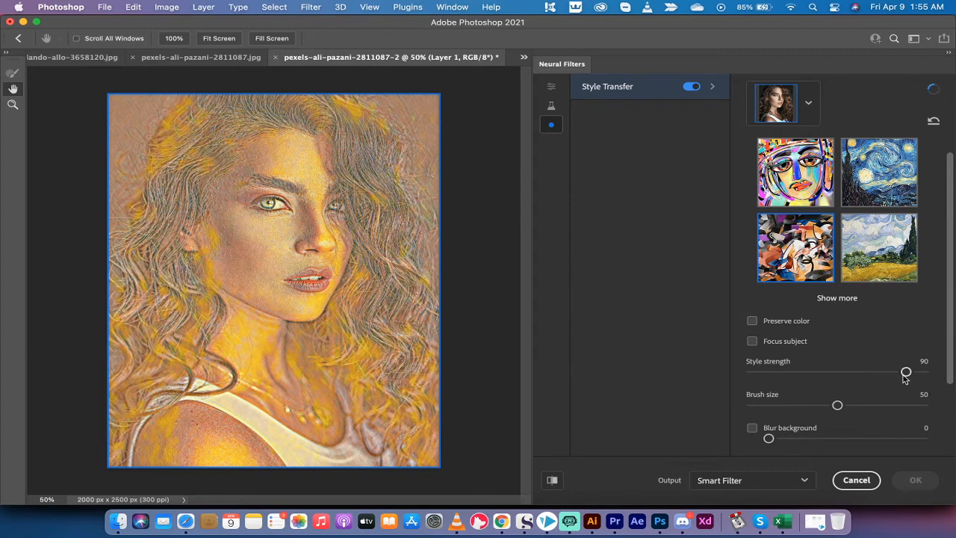
Reduce Style Transfer style strength from 90 to 70
drag(906, 372, 887, 372)
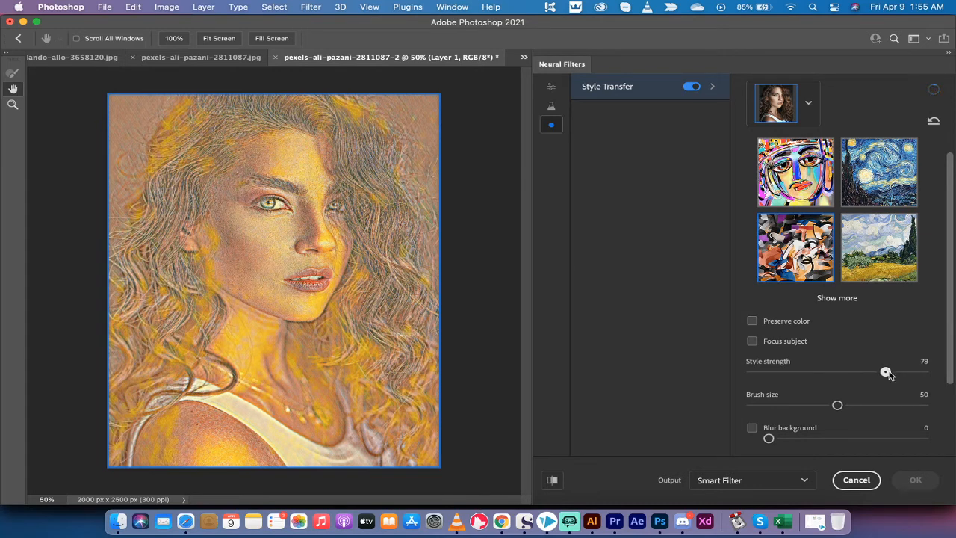
drag(886, 372, 872, 372)
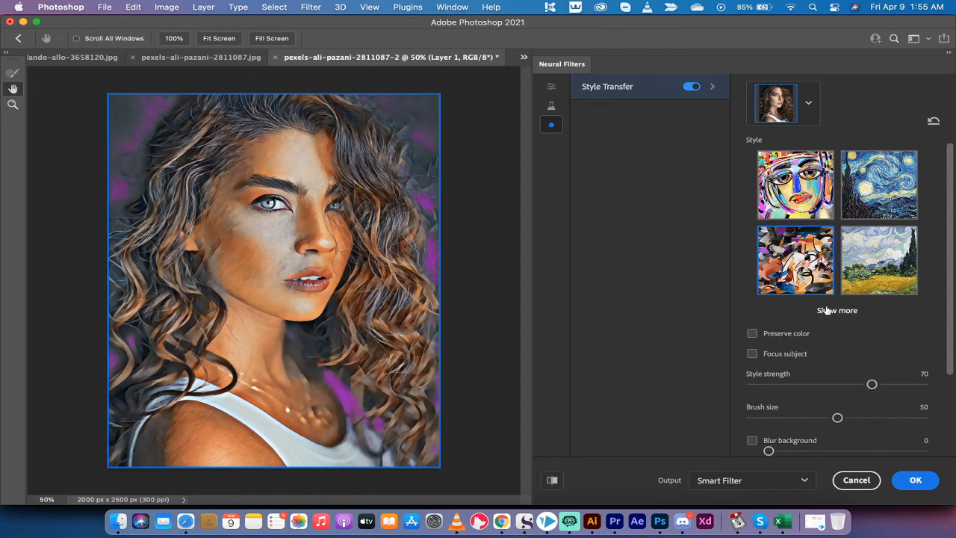
Expand the Style Transfer gallery to show more painting styles
click(837, 310)
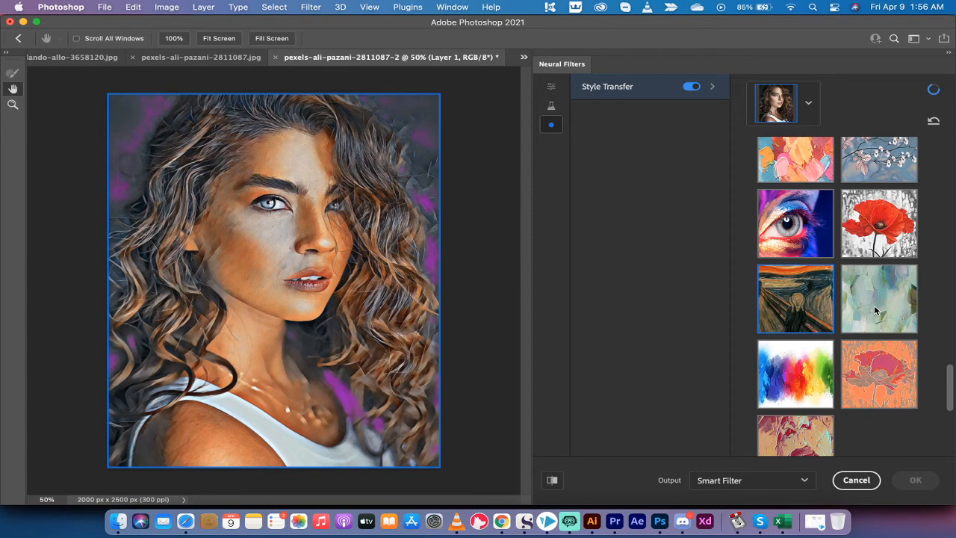
mouse_move(901, 292)
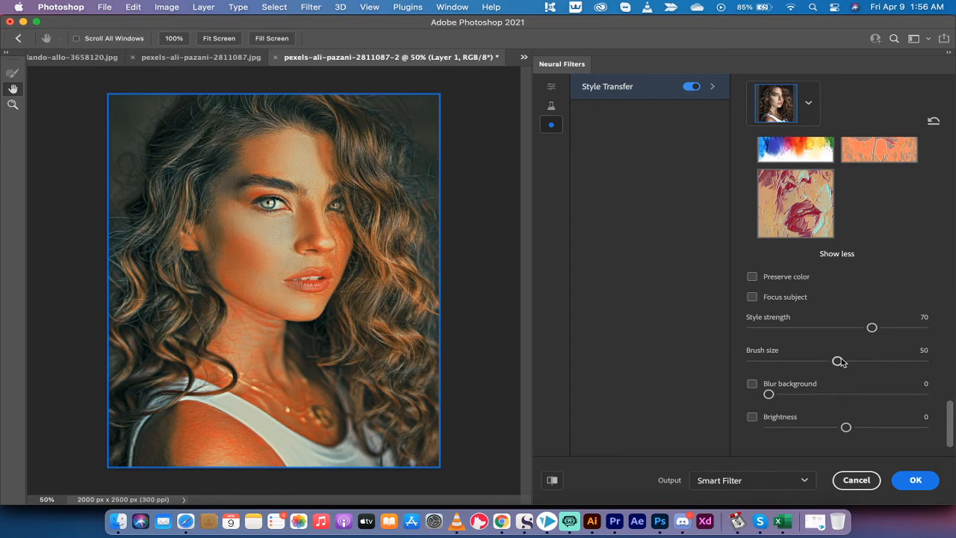
Raise the Style Transfer brush size from 50 to 72
drag(842, 361, 878, 361)
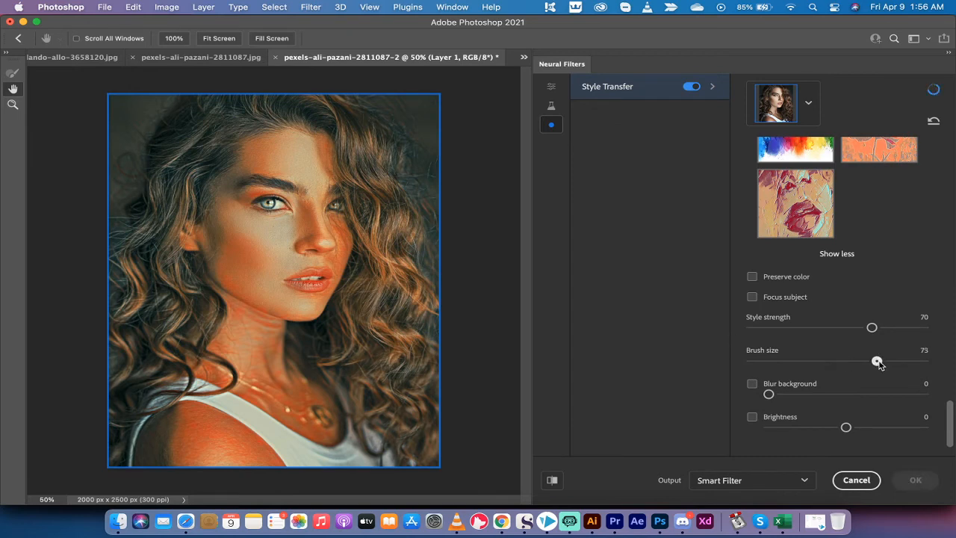
drag(877, 362, 876, 362)
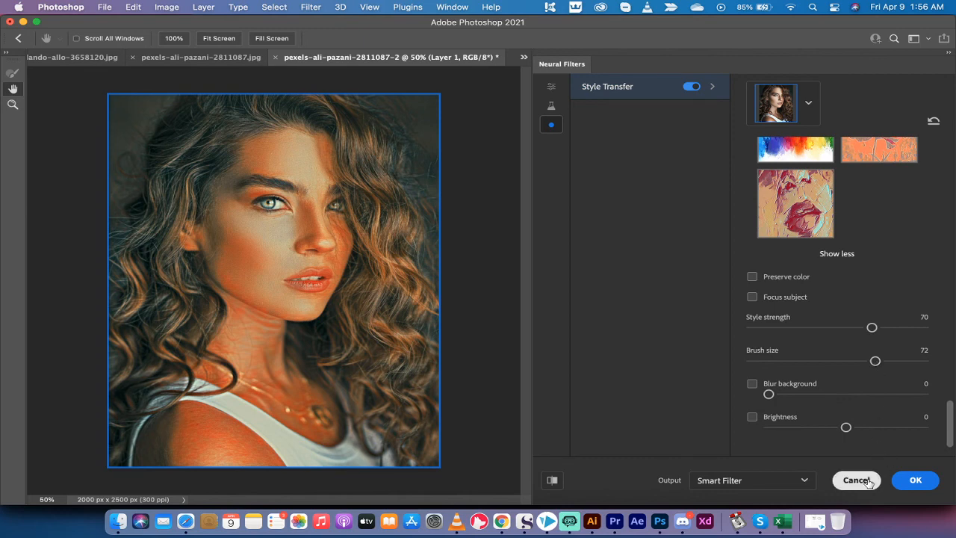
mouse_move(569, 521)
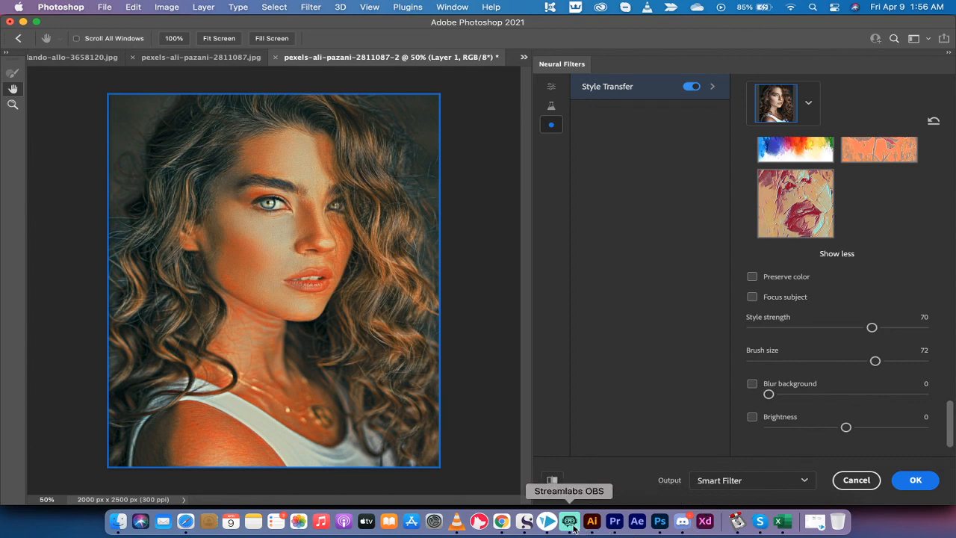